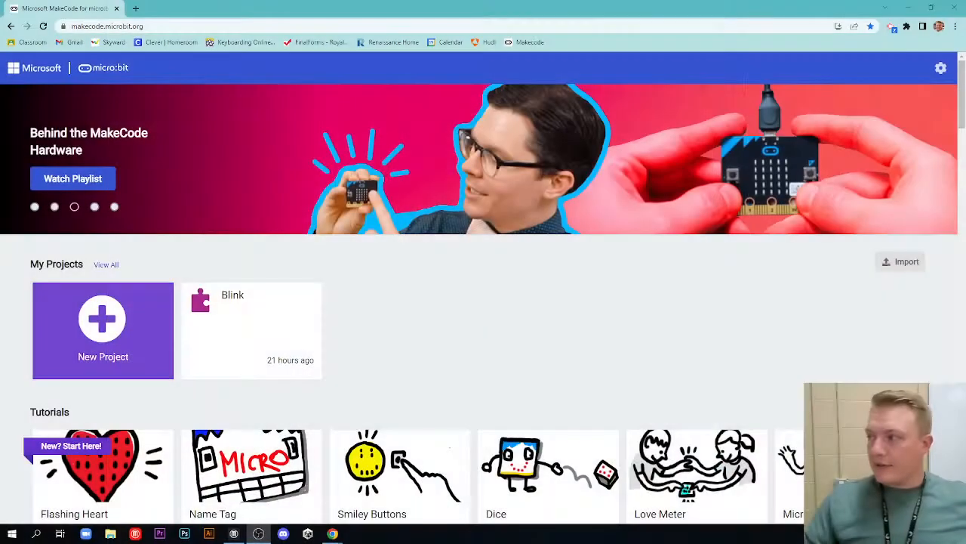
pyautogui.moveTo(530, 296)
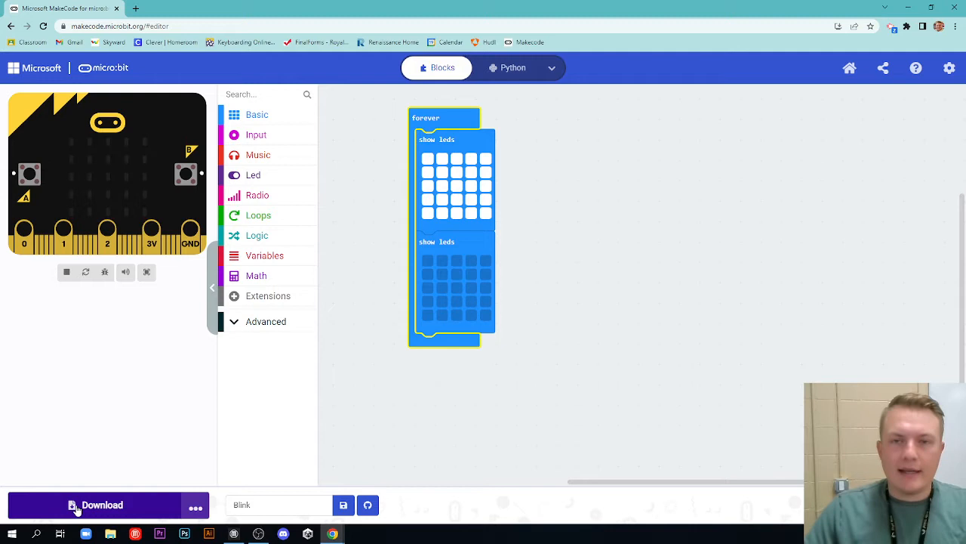
# Download the Blink program and show the extra download options menu
pyautogui.click(76, 504)
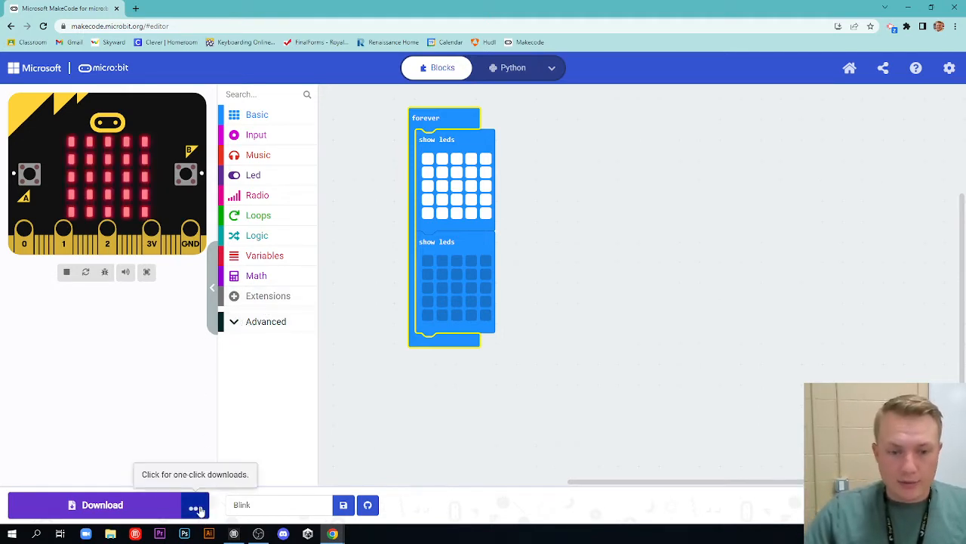
pyautogui.click(195, 504)
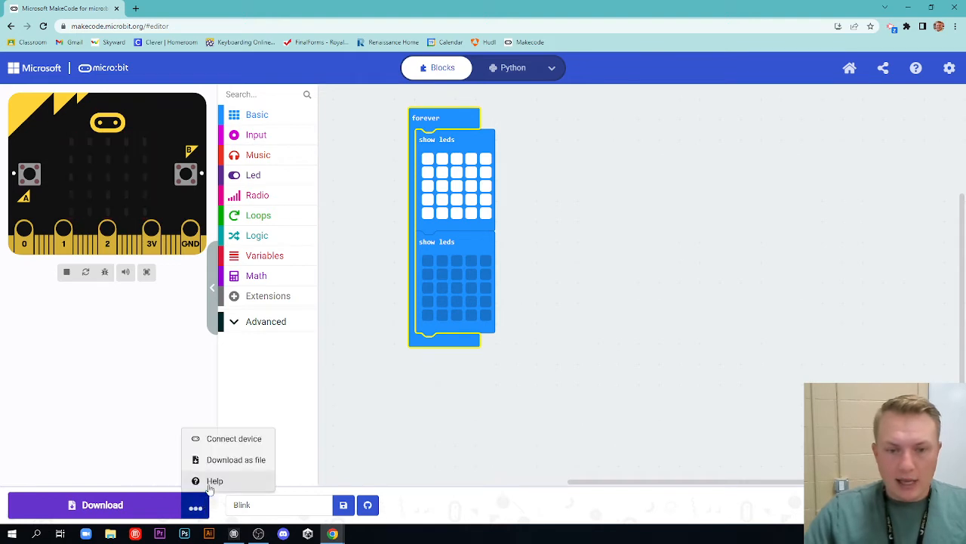
# Pair the USB micro:bit by connecting to the BBC micro:bit CMSIS-DAP device
pyautogui.click(234, 438)
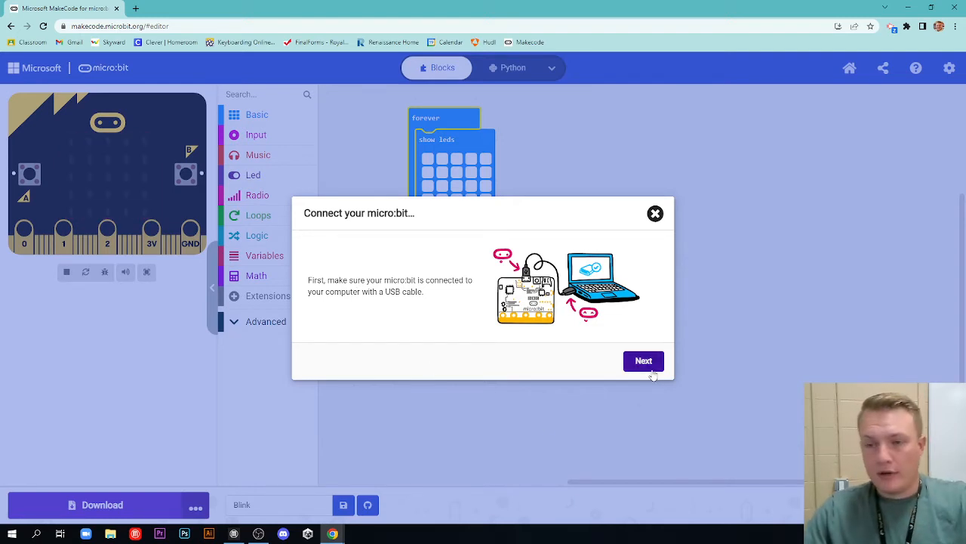
pyautogui.click(643, 361)
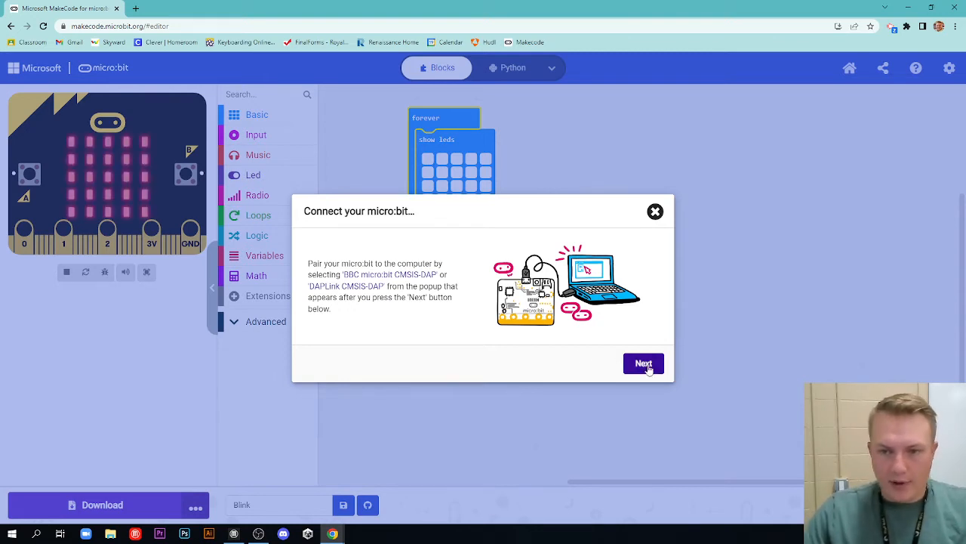
pyautogui.click(643, 363)
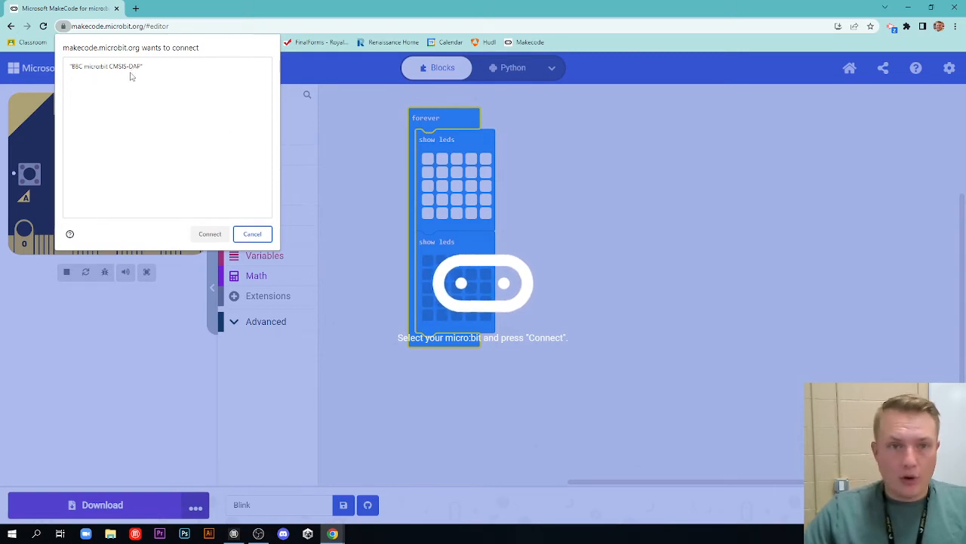
pyautogui.click(112, 66)
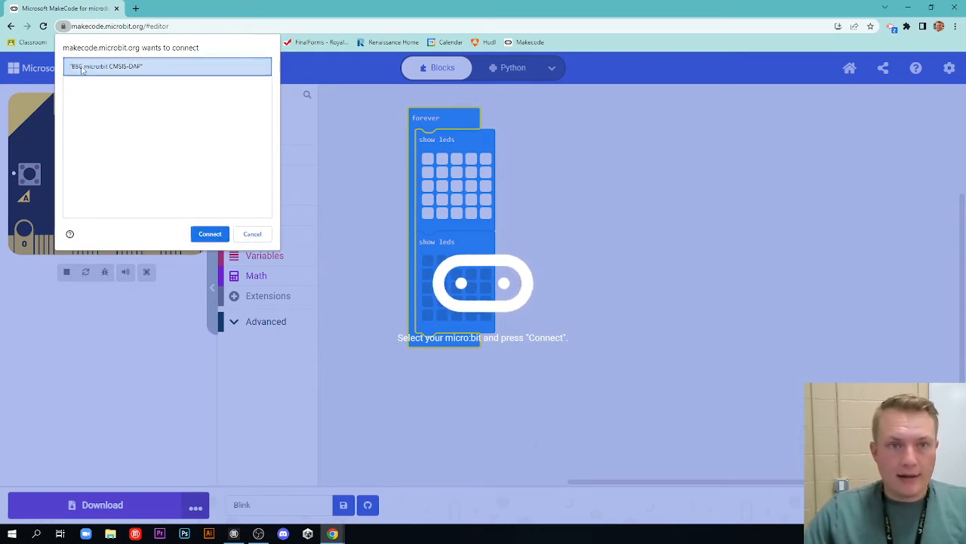
pyautogui.click(210, 234)
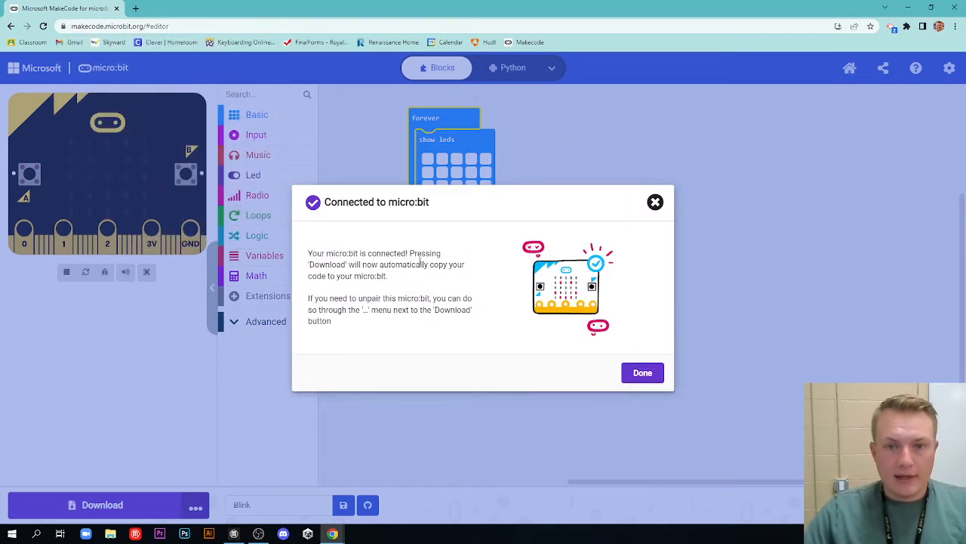
# Dismiss the Connected to micro:bit confirmation to return to the Blink blocks
pyautogui.click(642, 372)
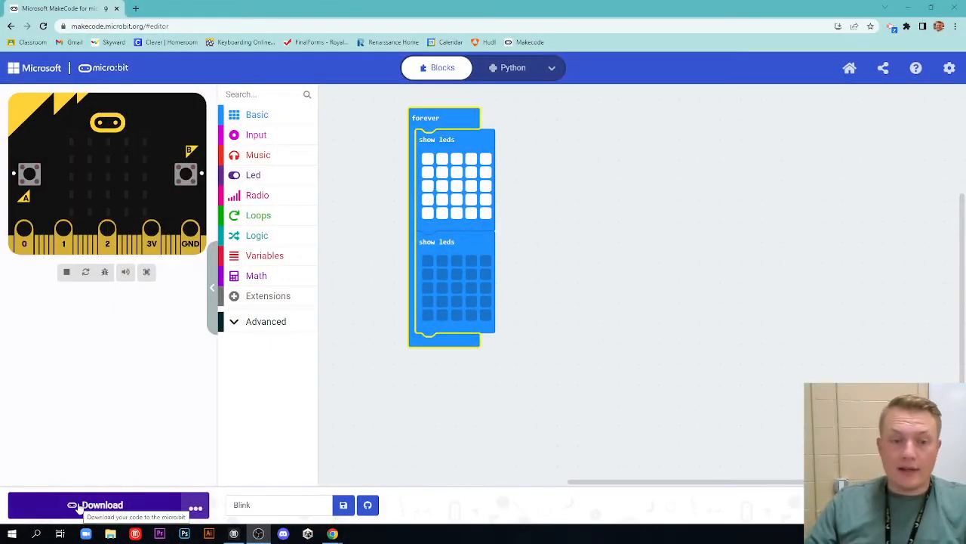
# Flash the Blink program onto the paired micro:bit
pyautogui.click(101, 504)
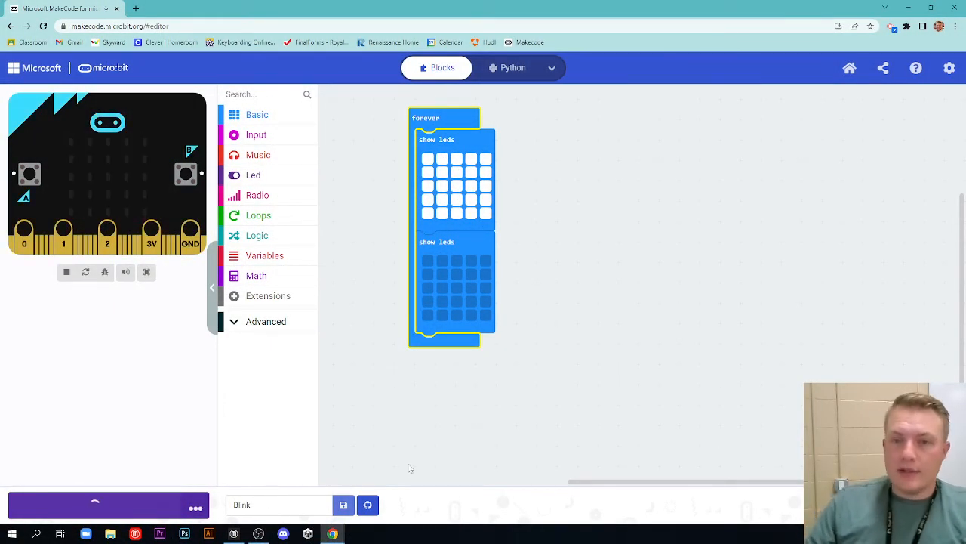
pyautogui.click(95, 505)
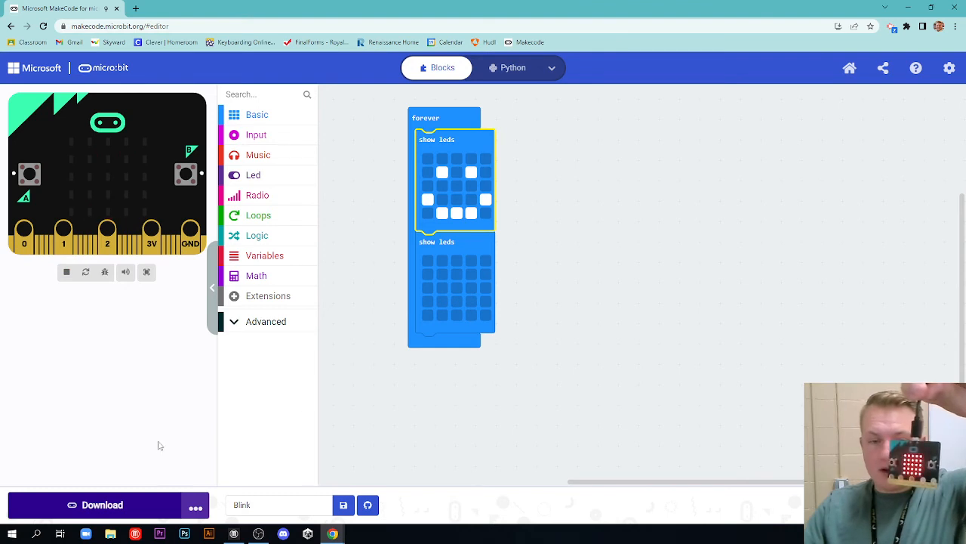
# Flash the smiley-face Blink program onto the connected micro:bit
pyautogui.click(102, 505)
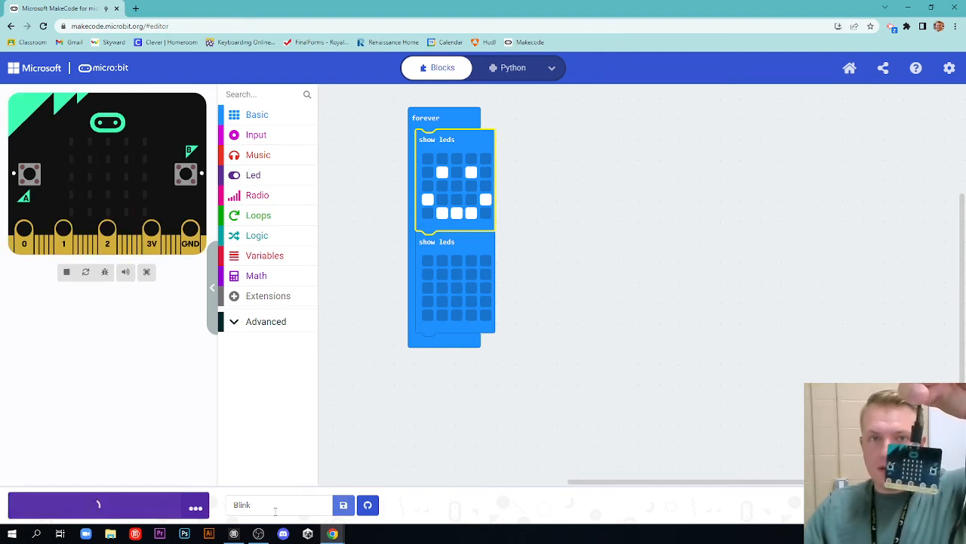
pyautogui.click(98, 504)
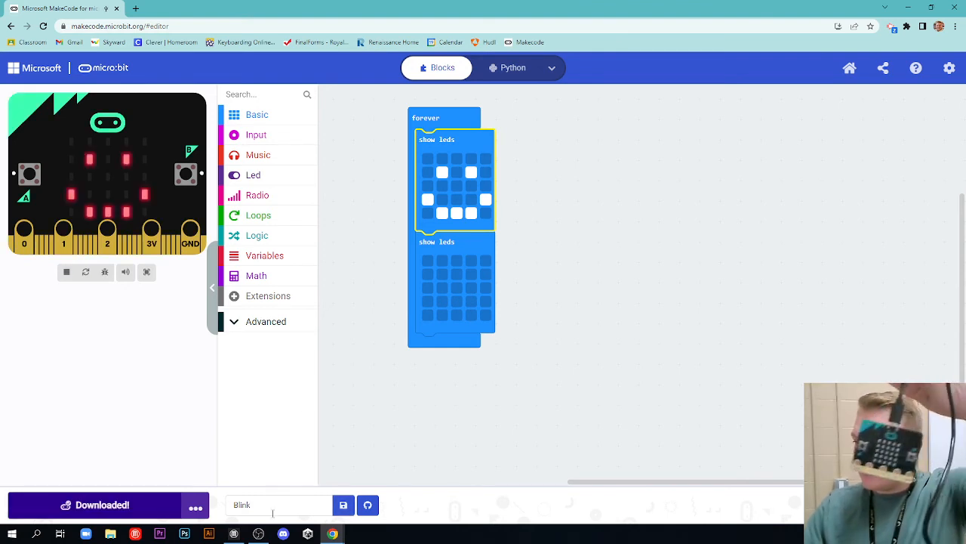